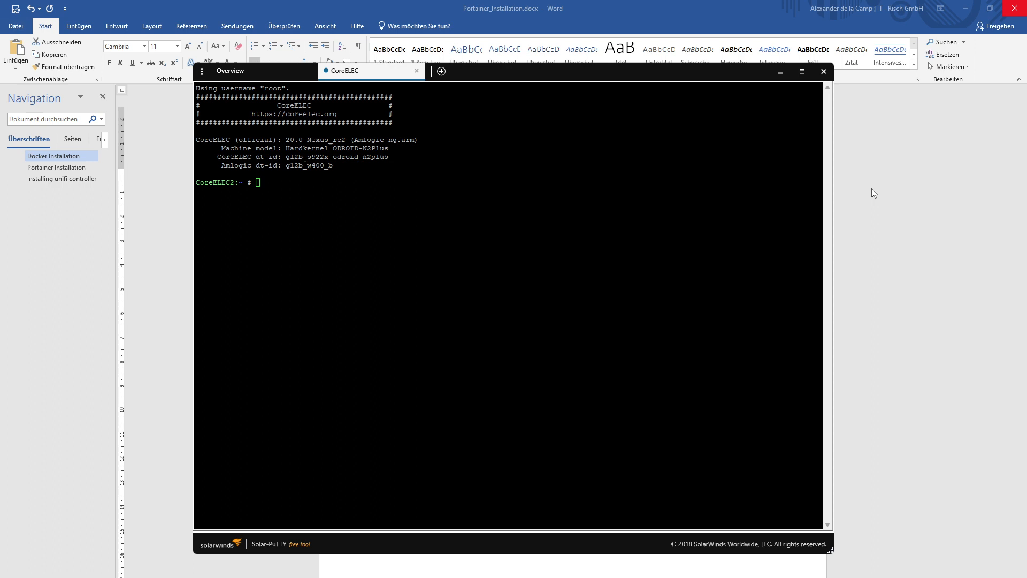
mouse_move(892, 180)
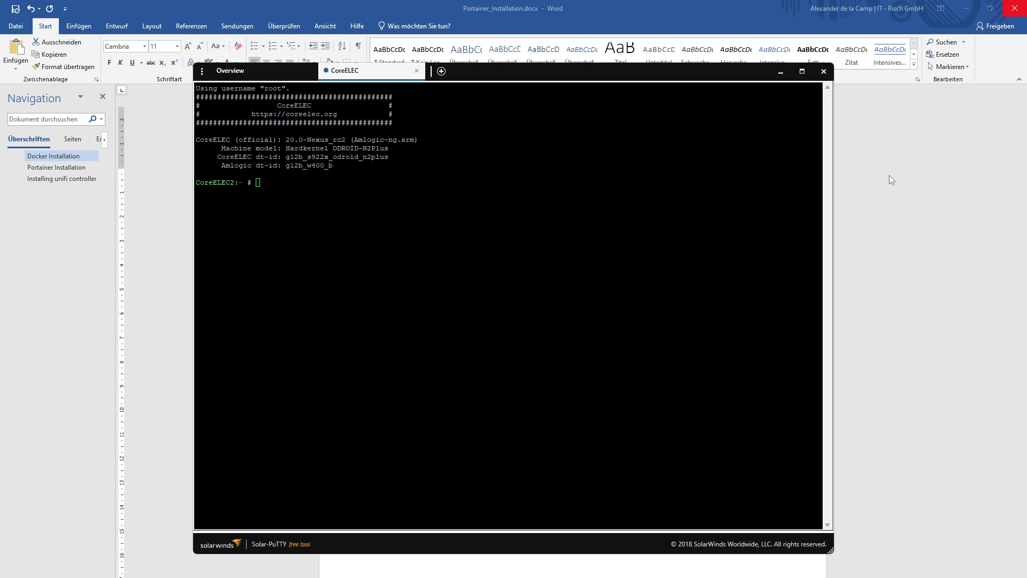
mouse_move(883, 184)
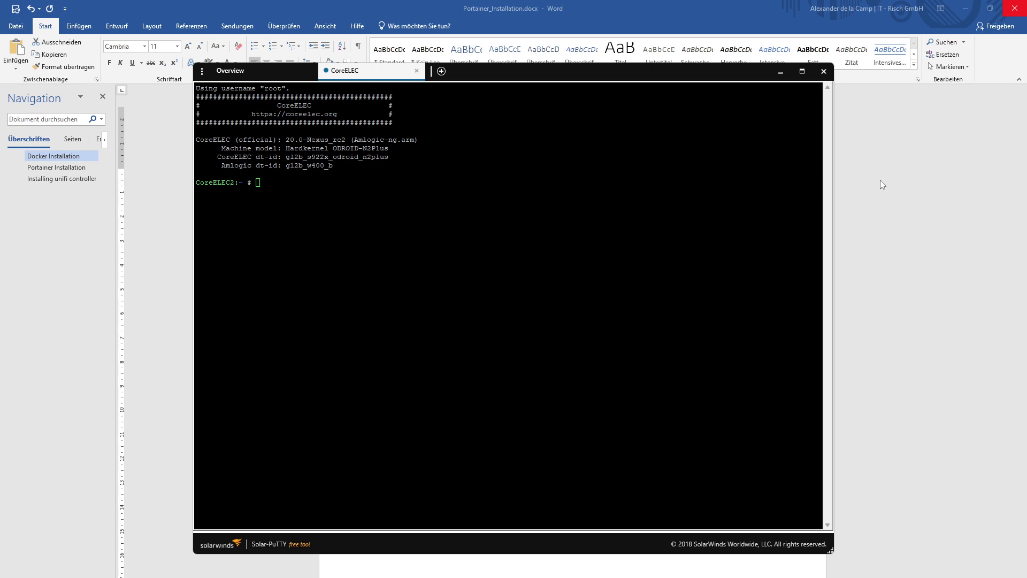
mouse_move(322, 83)
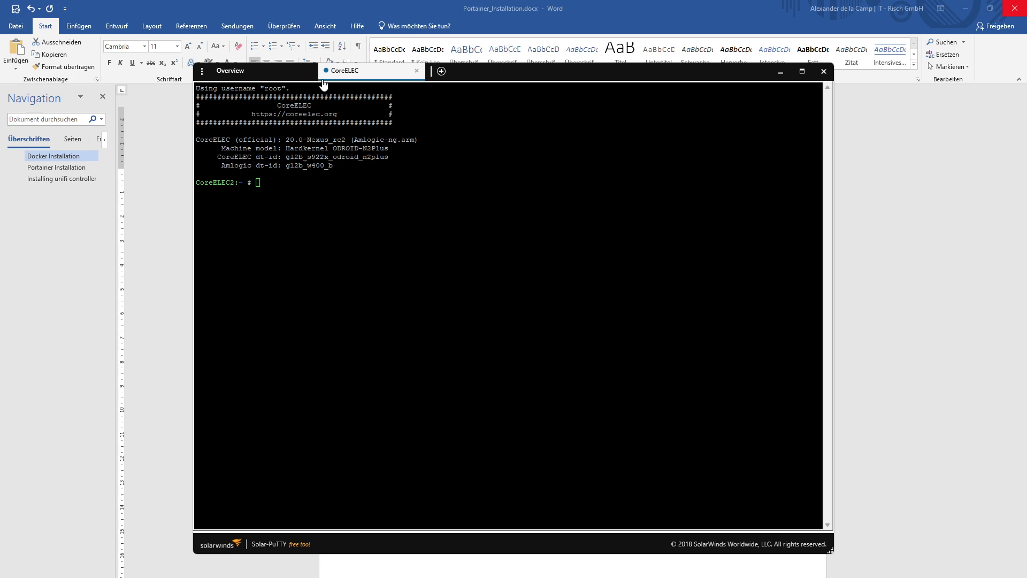
mouse_move(880, 211)
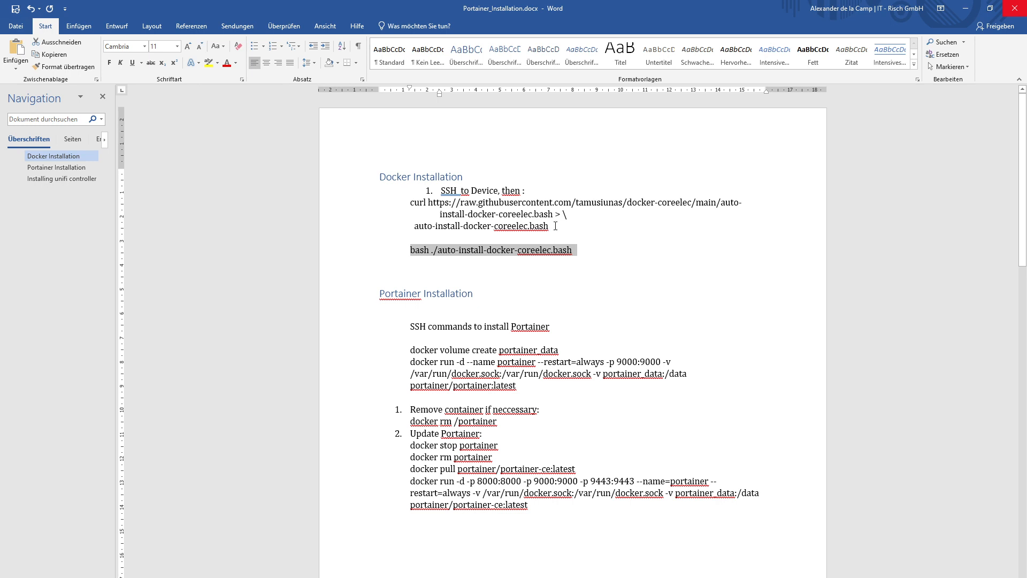
mouse_move(413, 202)
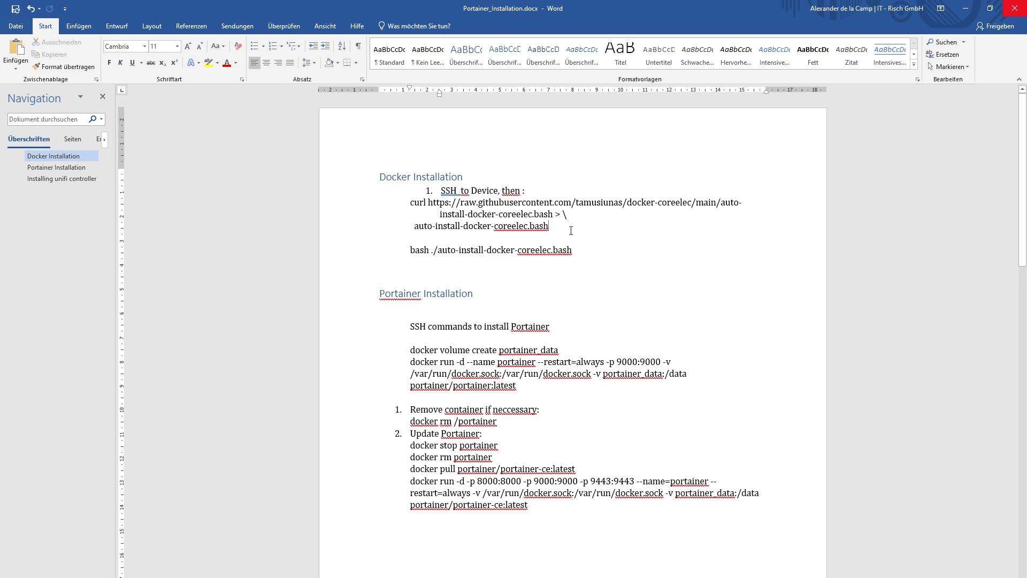
Step: Paste the curl install command from the notes into the terminal and answer y to the reboot prompt
left_click_drag(411, 202, 549, 226)
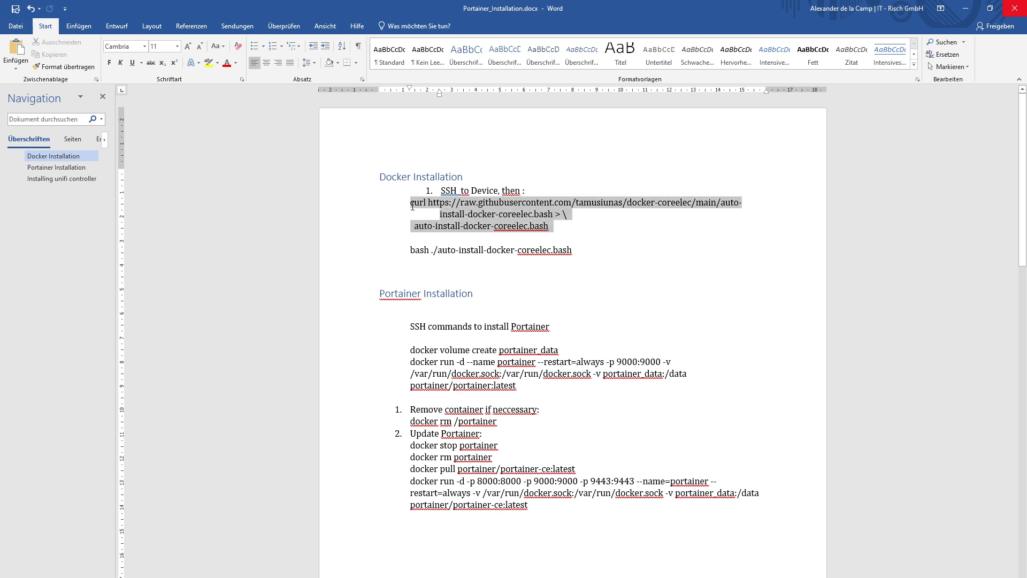
left_click(427, 202)
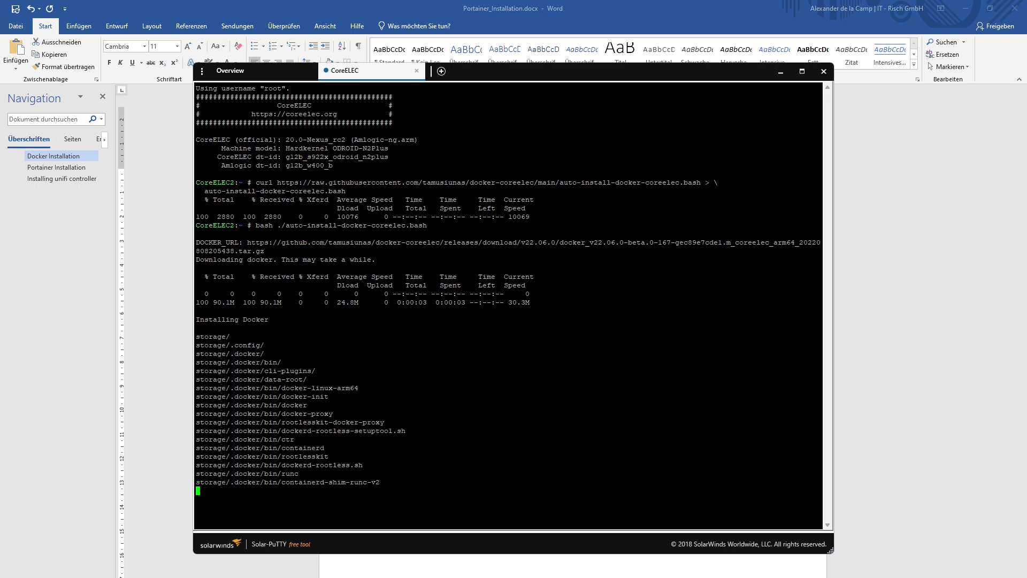
scroll("down", 3)
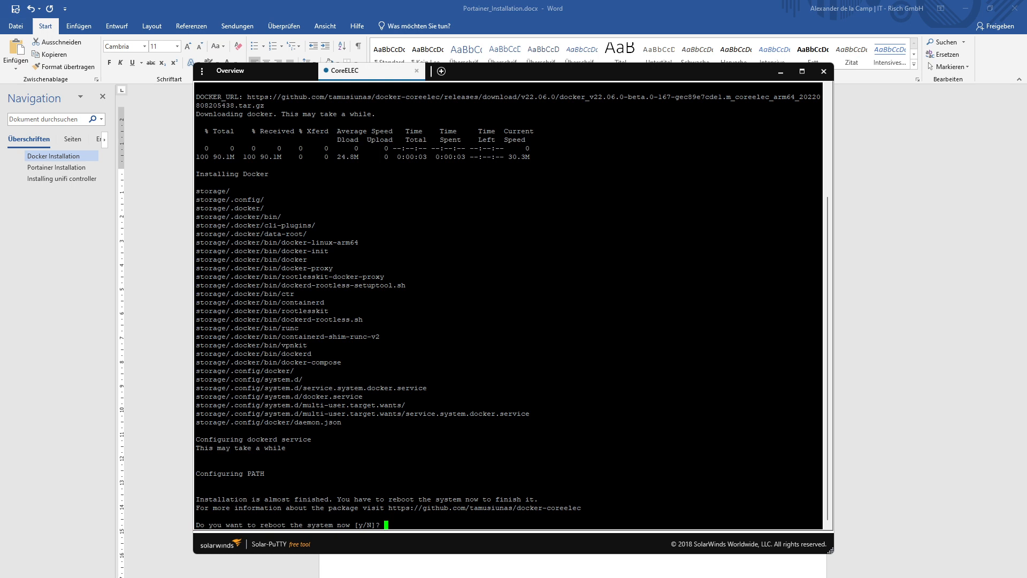
type("y")
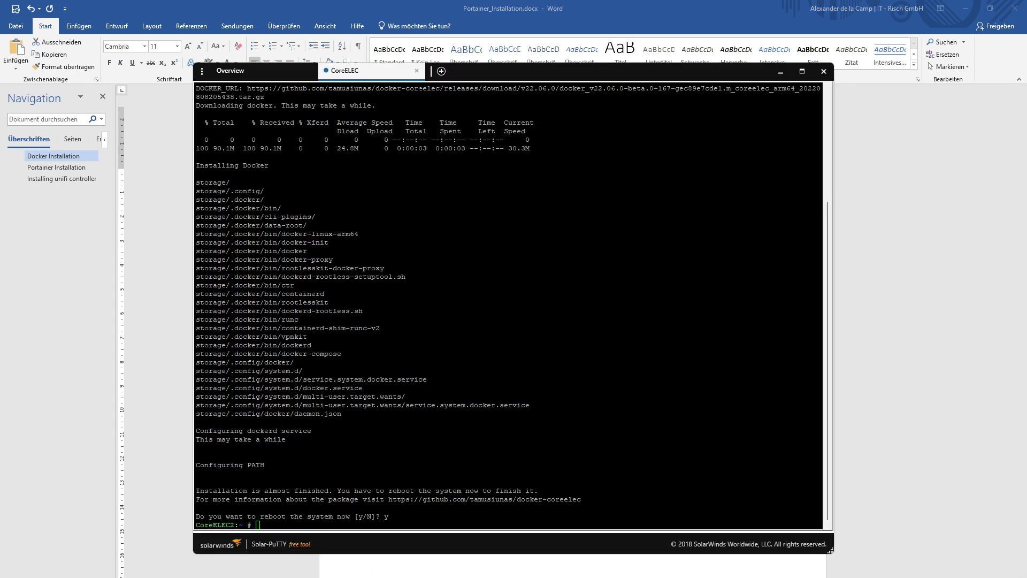
Step: Reconnect the SSH session after the reboot and wait for the CoreELEC prompt
left_click(416, 71)
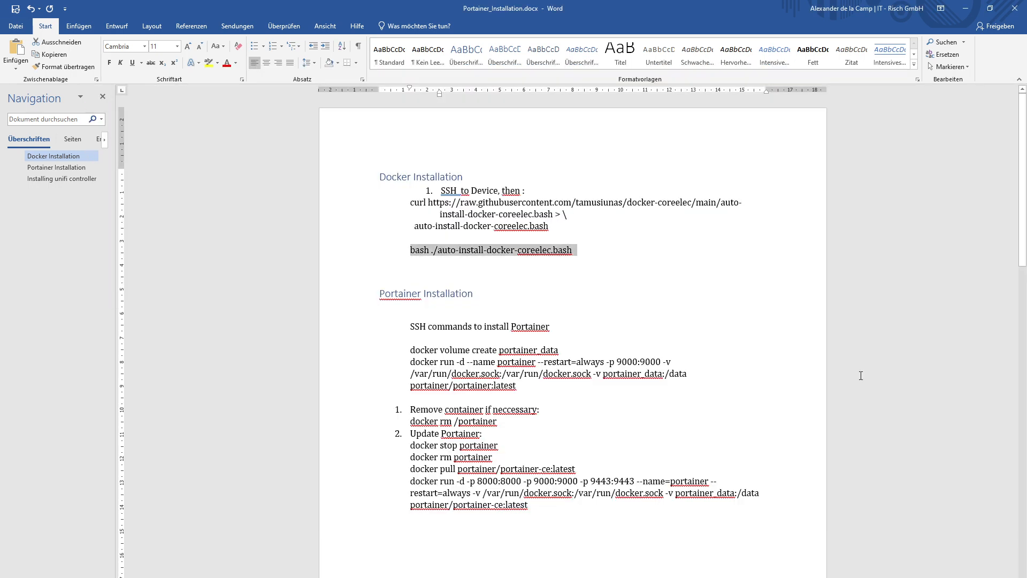
mouse_move(564, 350)
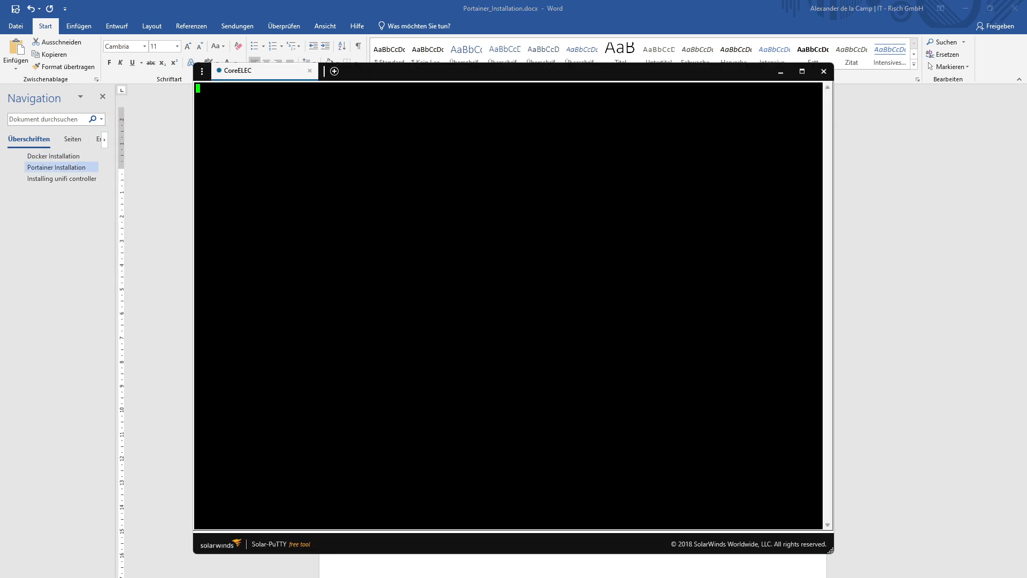
left_click(824, 71)
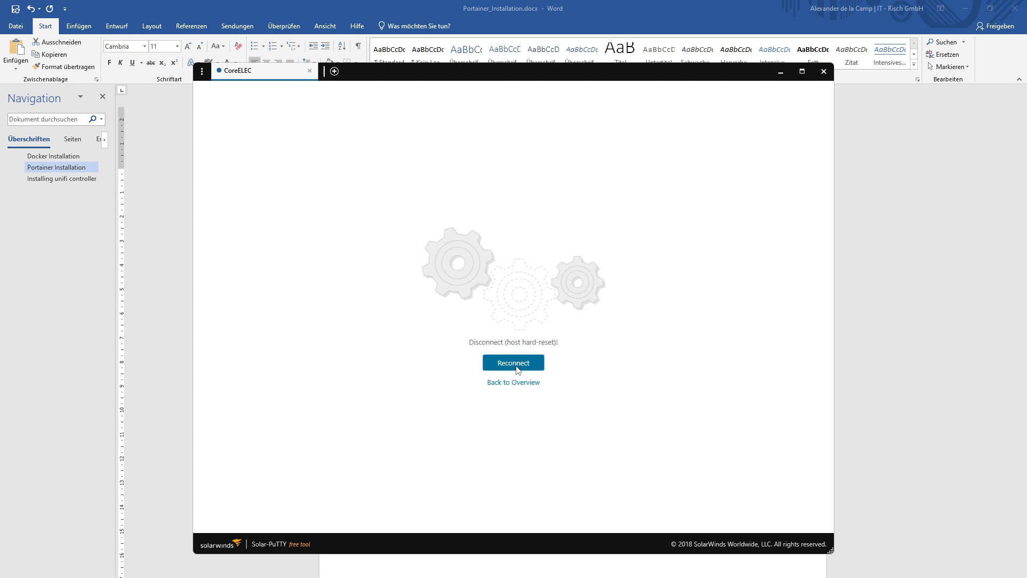
left_click(513, 363)
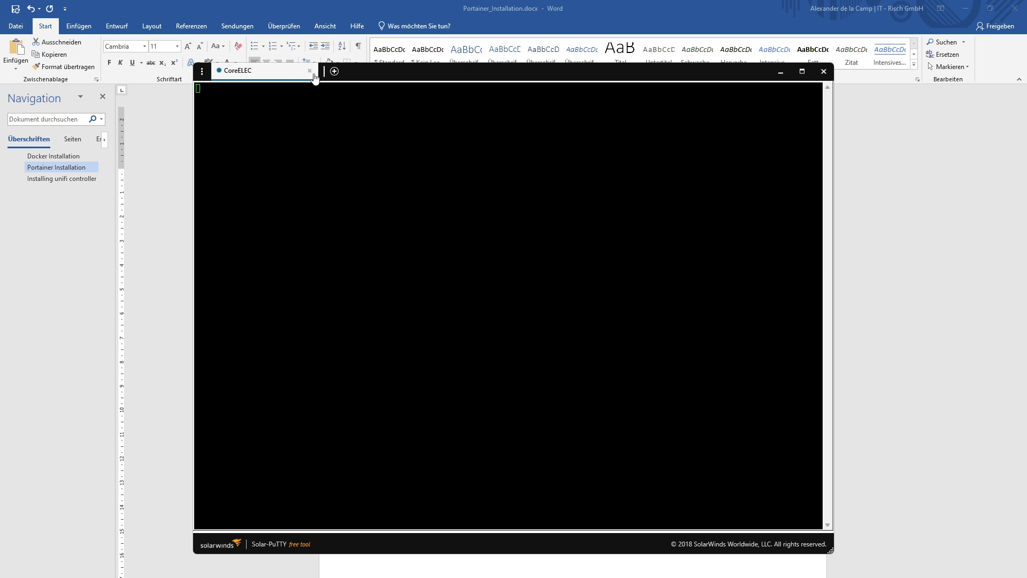
left_click(309, 71)
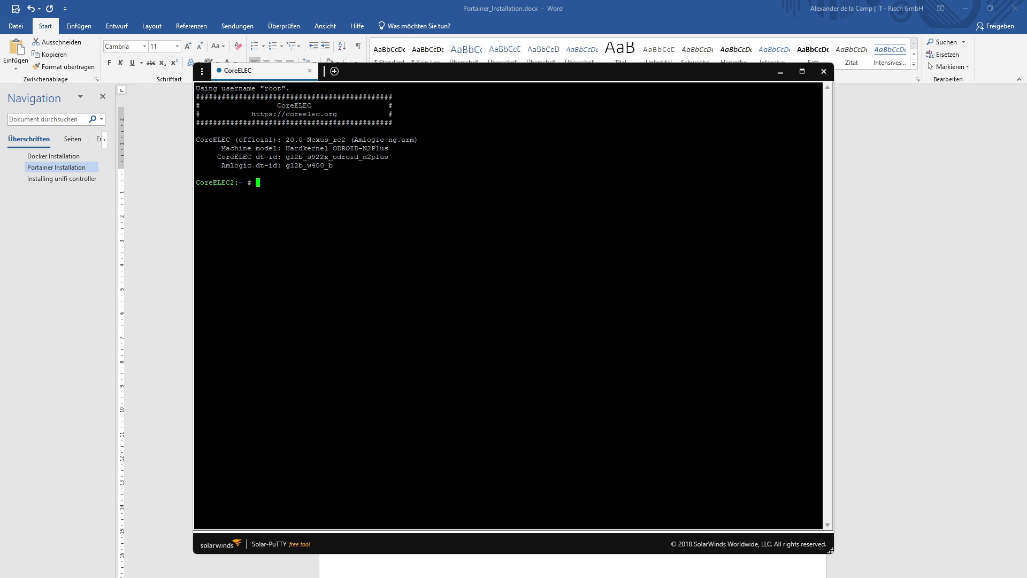
Step: Create the portainer_data docker volume and start the Portainer container from the notes commands
type("docker volume create portainer_data")
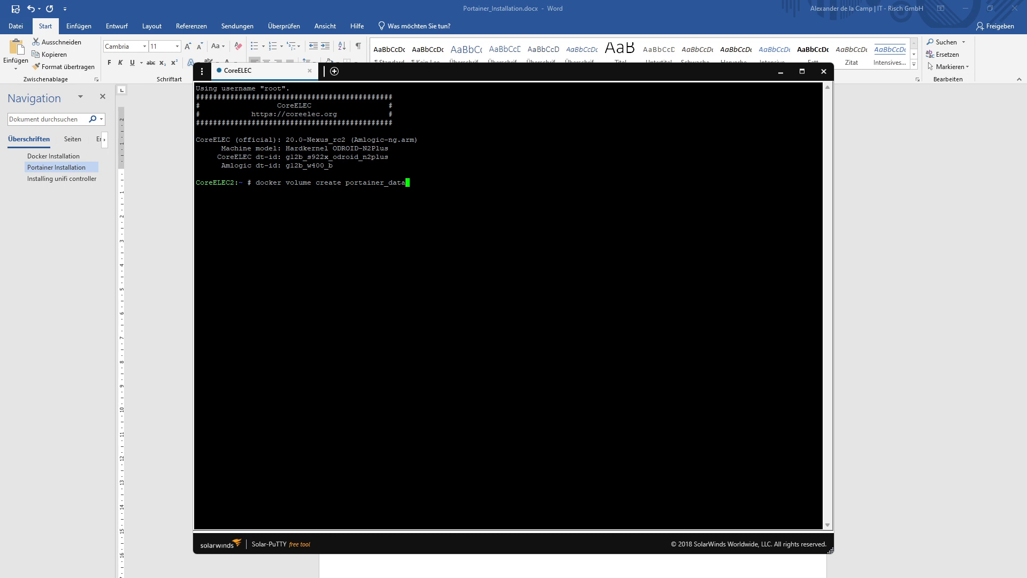
key("enter")
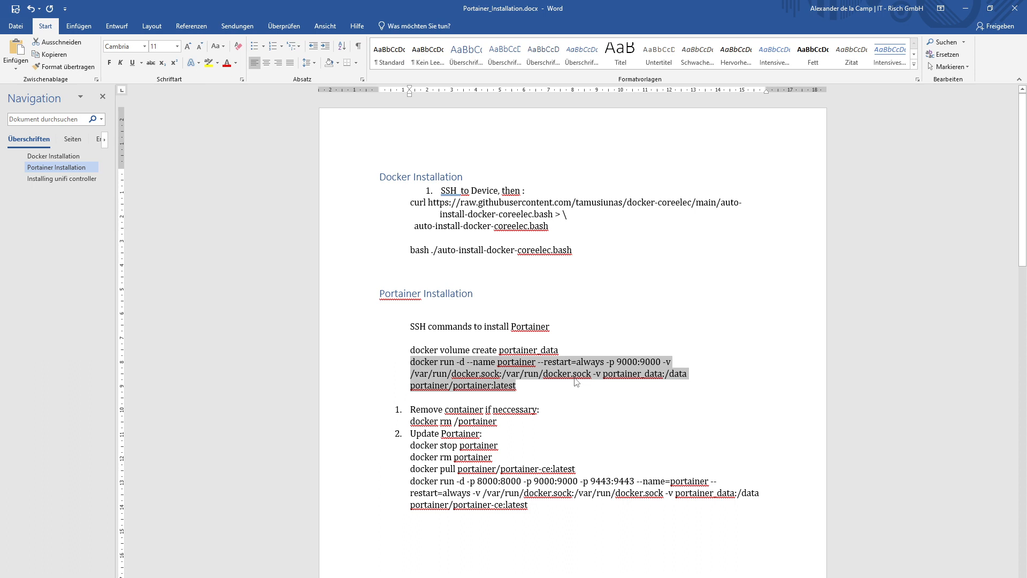
mouse_move(557, 366)
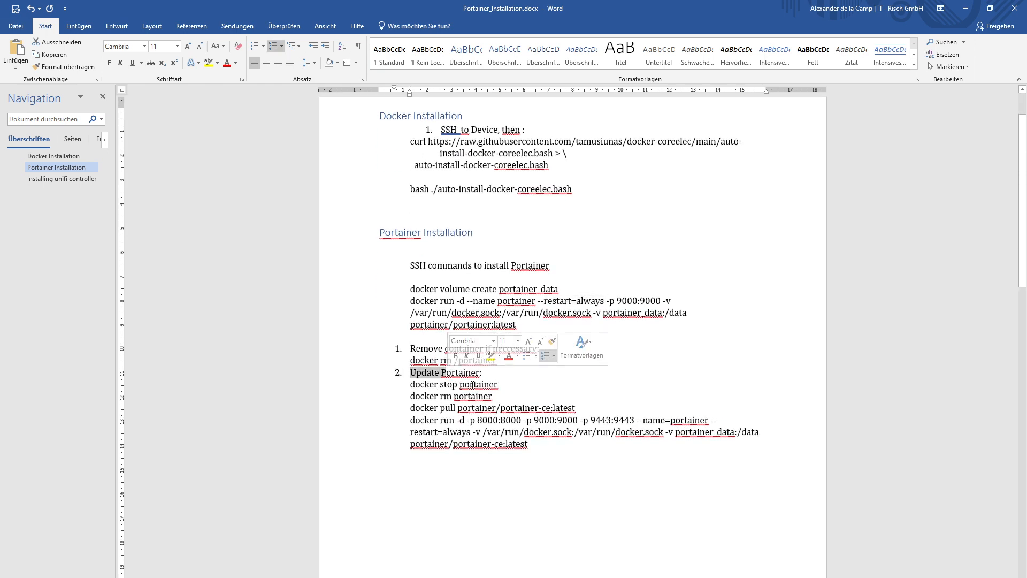
left_click(432, 395)
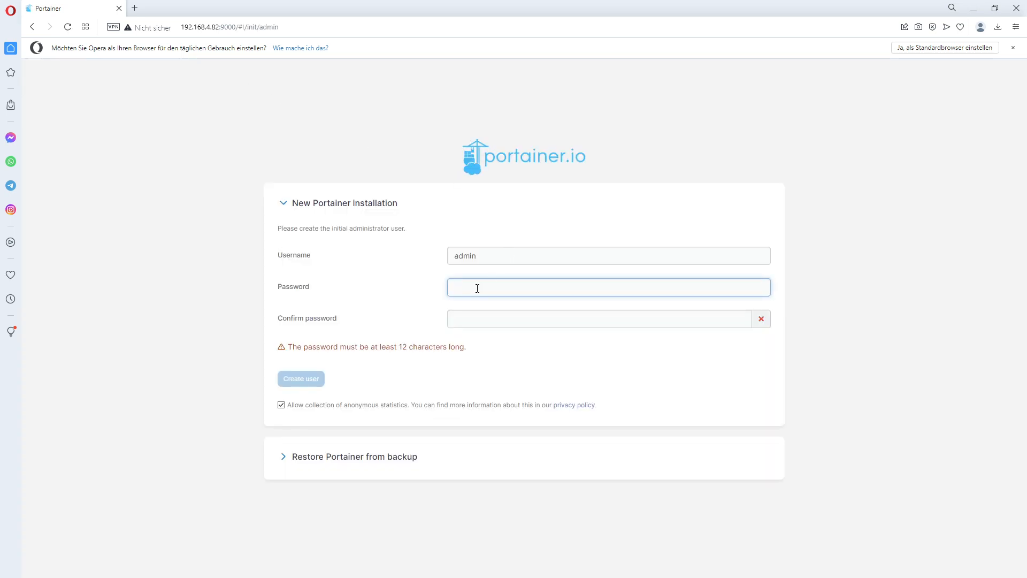
Step: Enter the admin password twice and create the initial administrator user
left_click(608, 287)
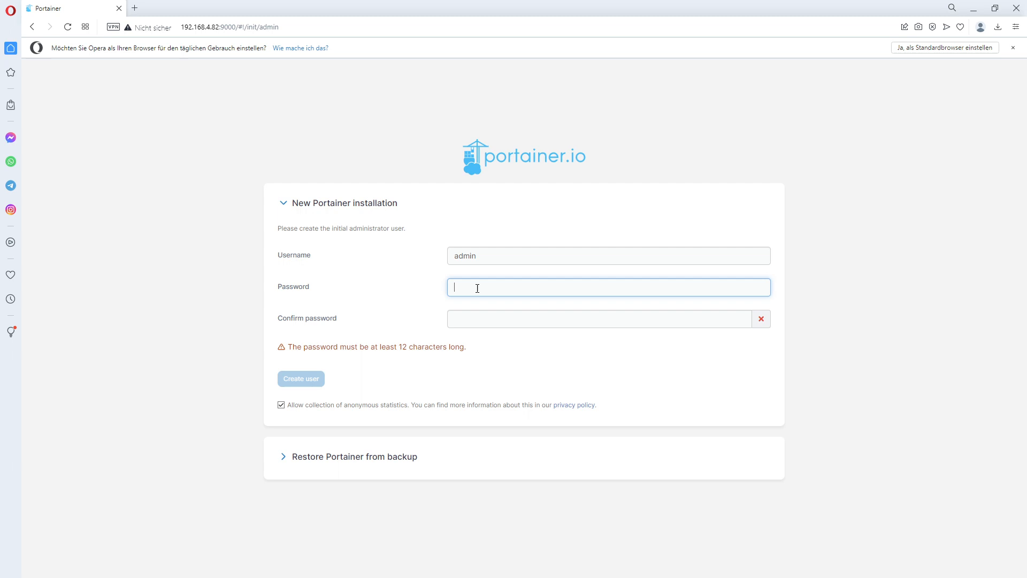
type("••")
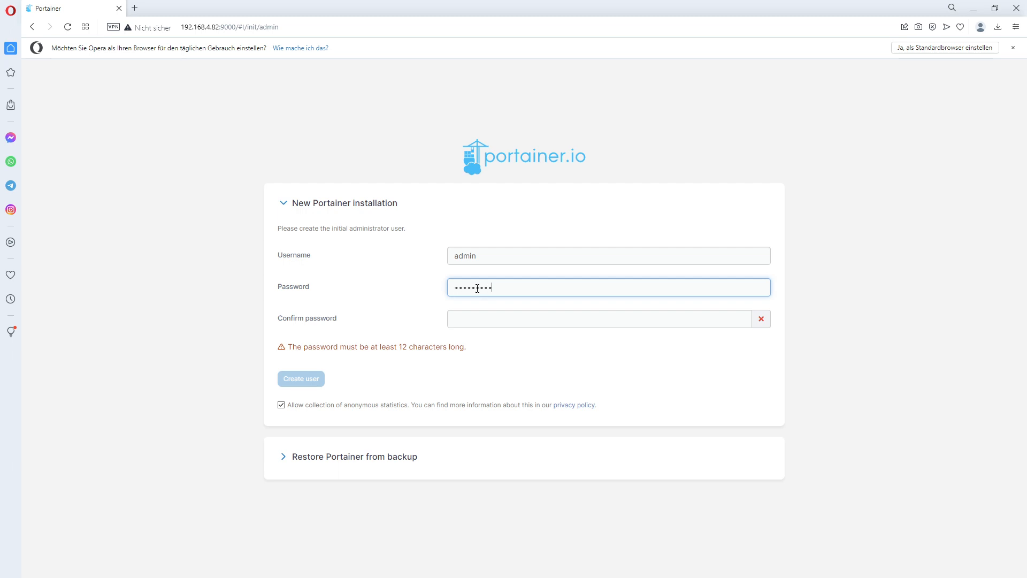
type("••")
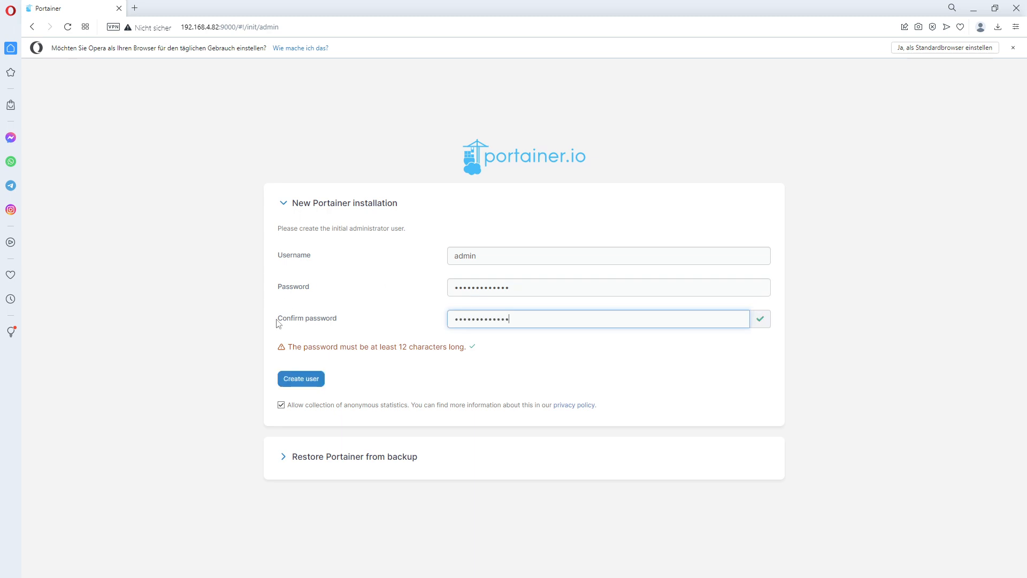
left_click(300, 379)
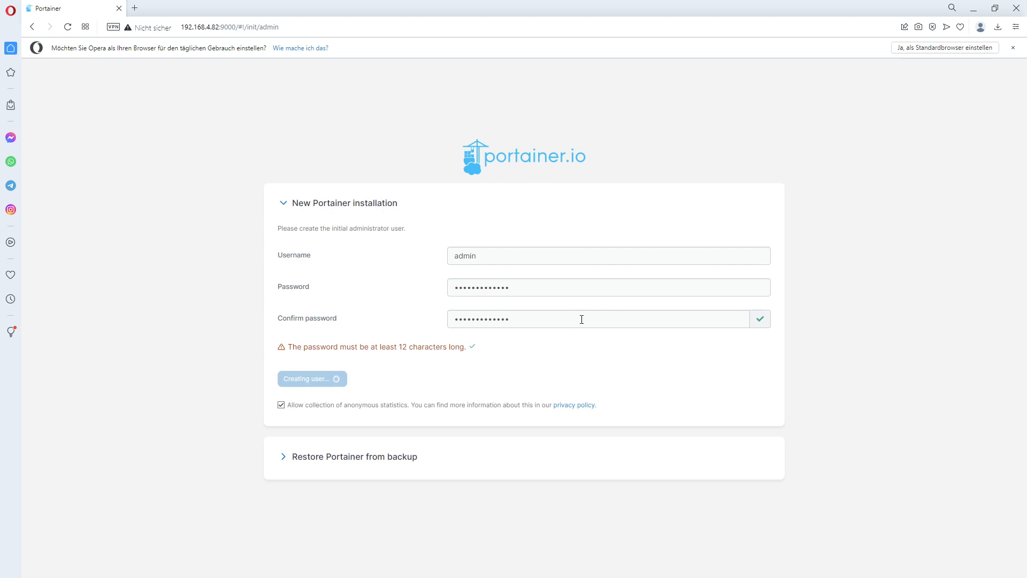
left_click(311, 378)
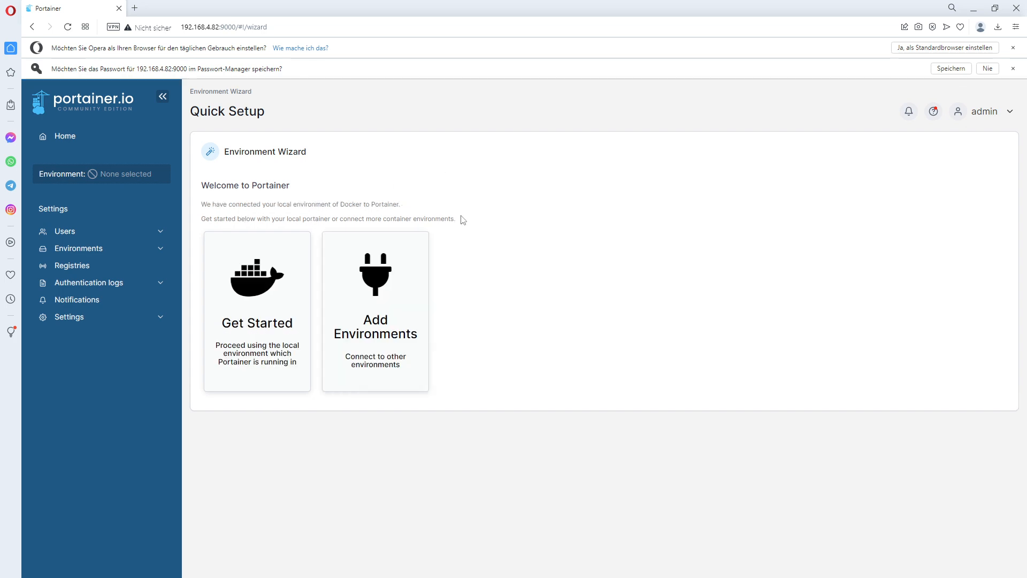
mouse_move(349, 276)
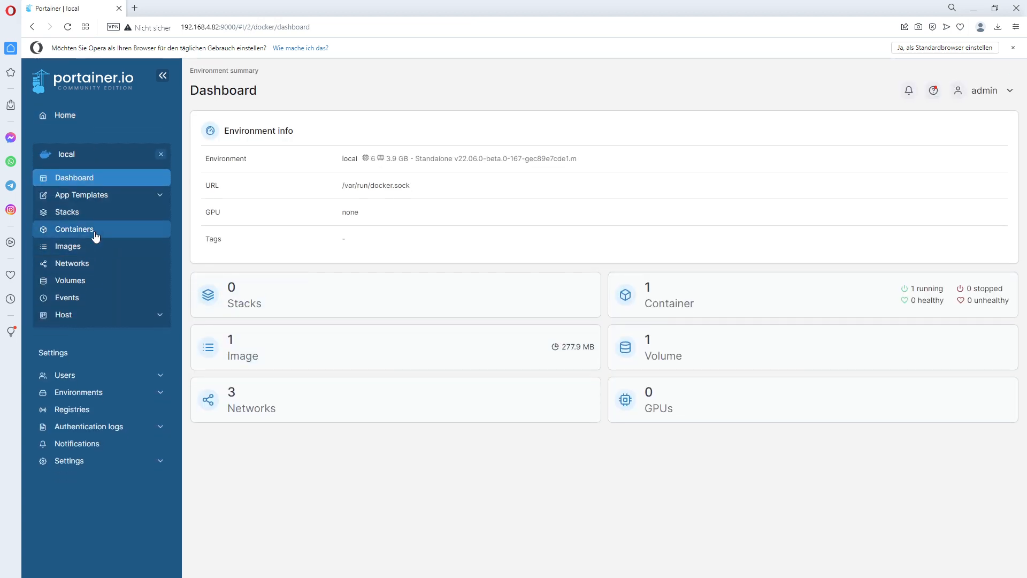
Step: Show the local environment's container list with the running portainer container
left_click(74, 229)
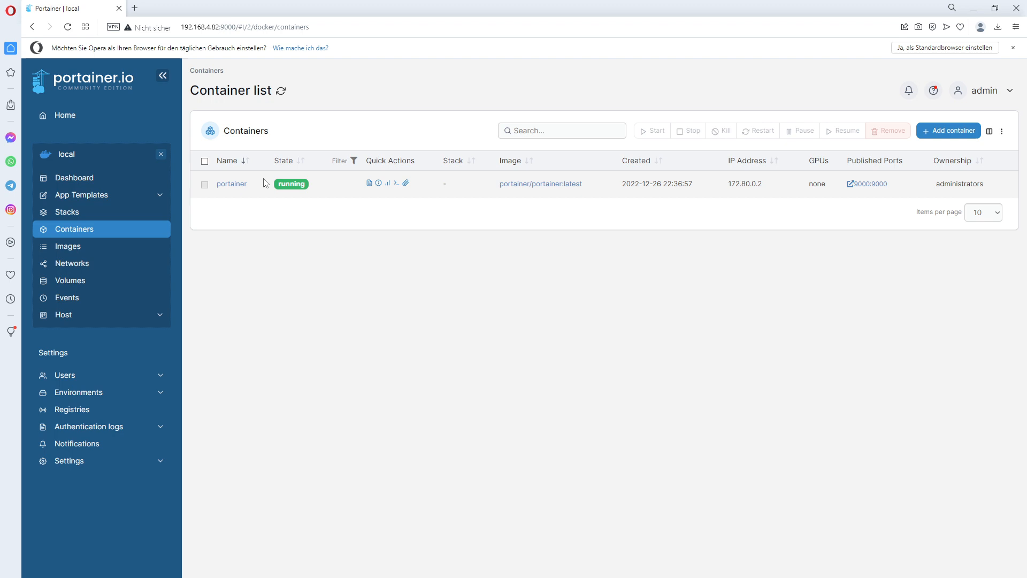
mouse_move(543, 236)
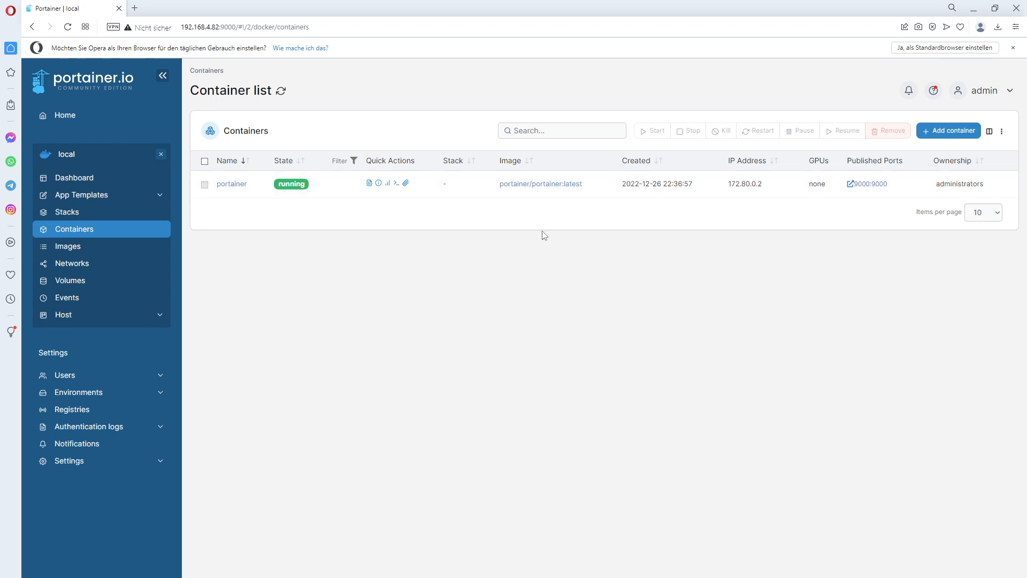
mouse_move(927, 176)
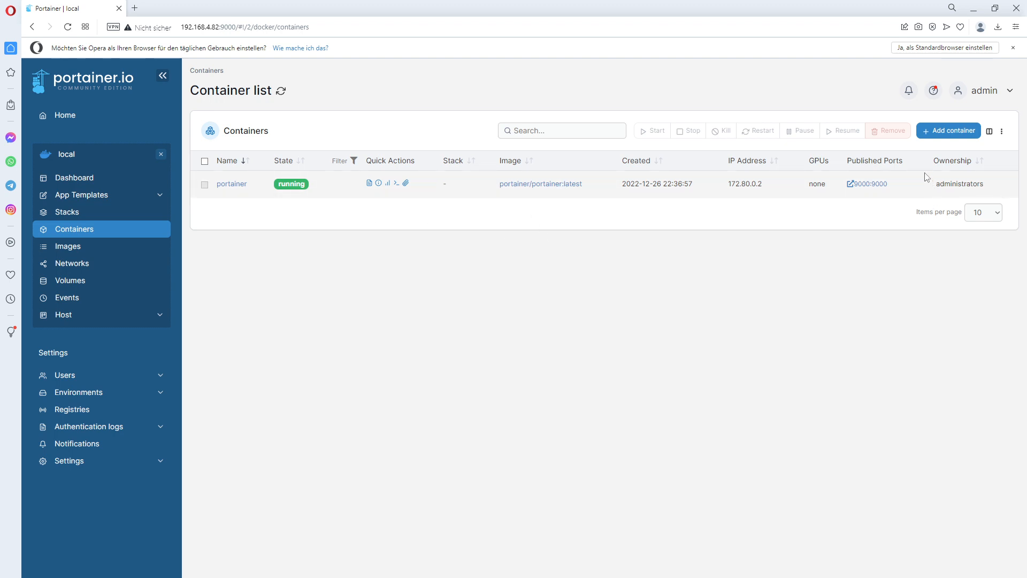
mouse_move(921, 199)
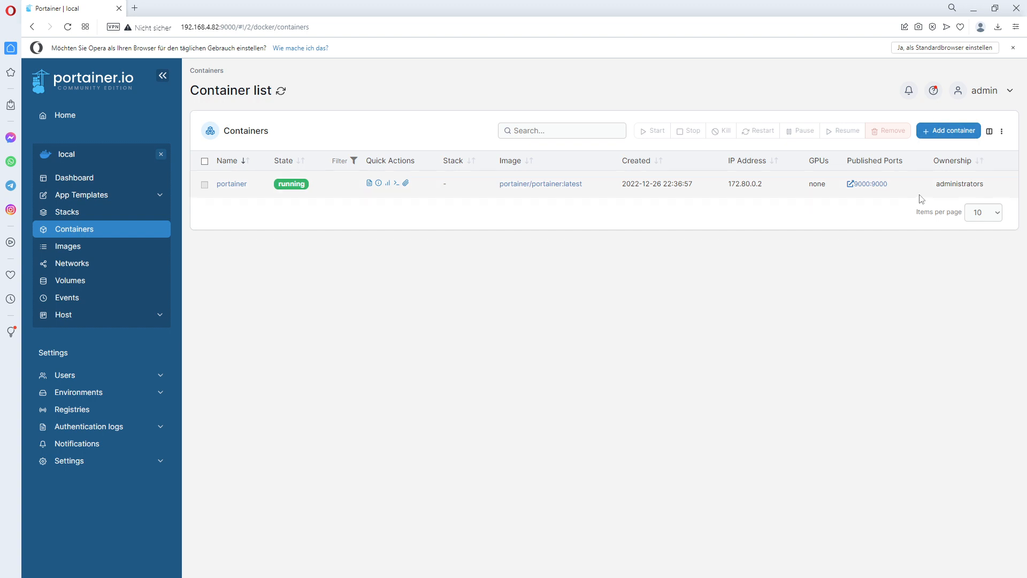
mouse_move(445, 188)
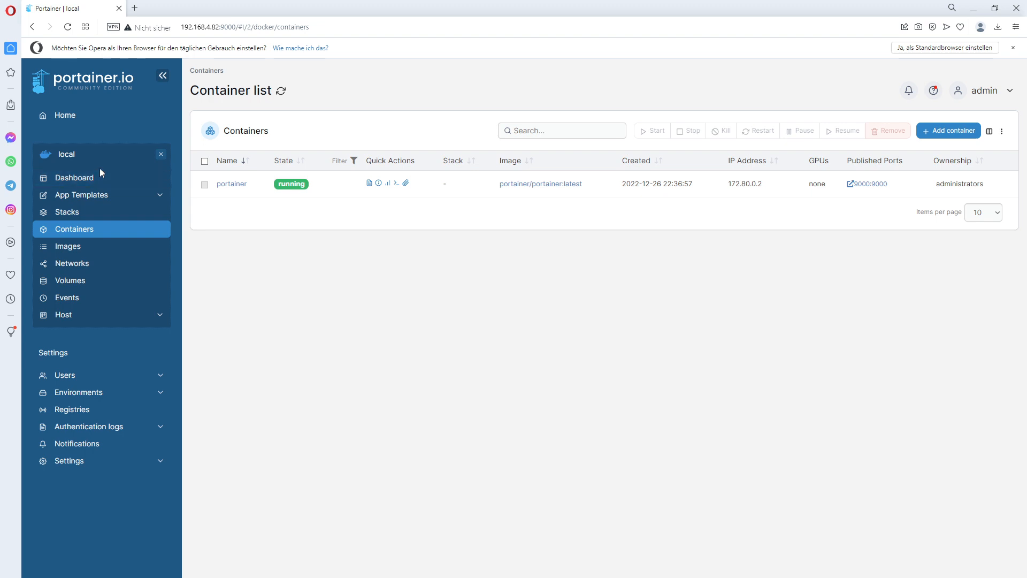
mouse_move(149, 183)
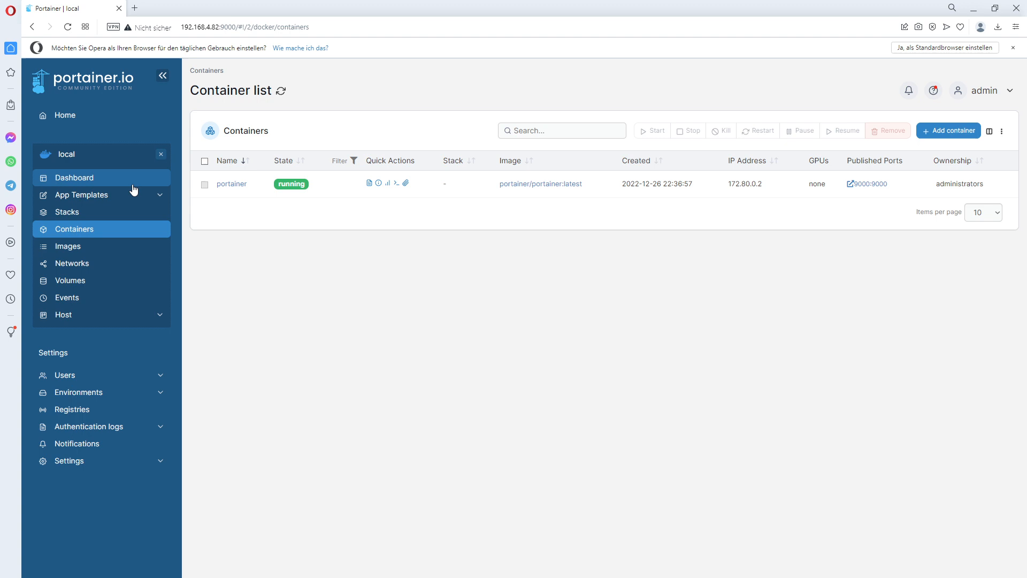
mouse_move(164, 294)
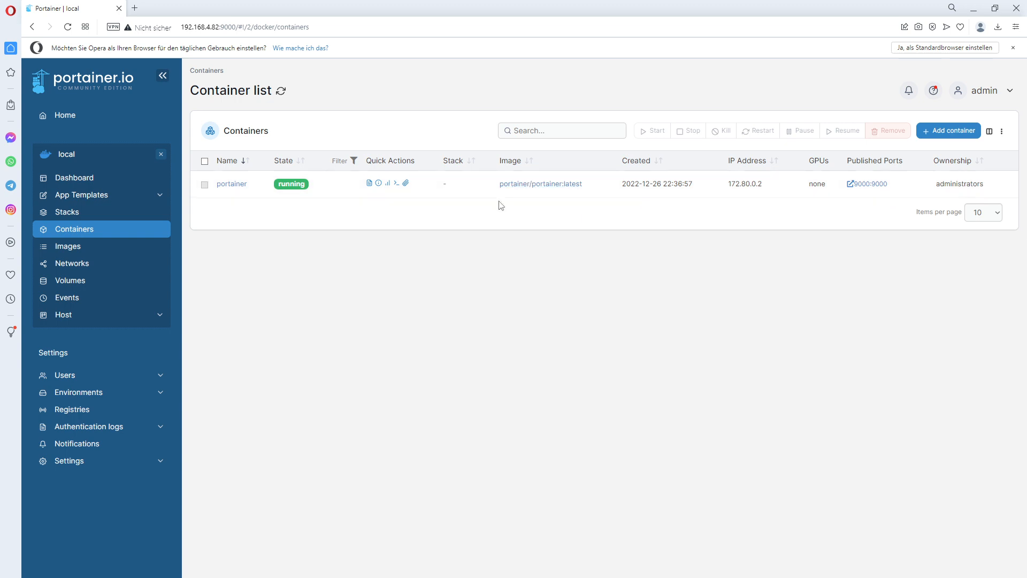
mouse_move(826, 513)
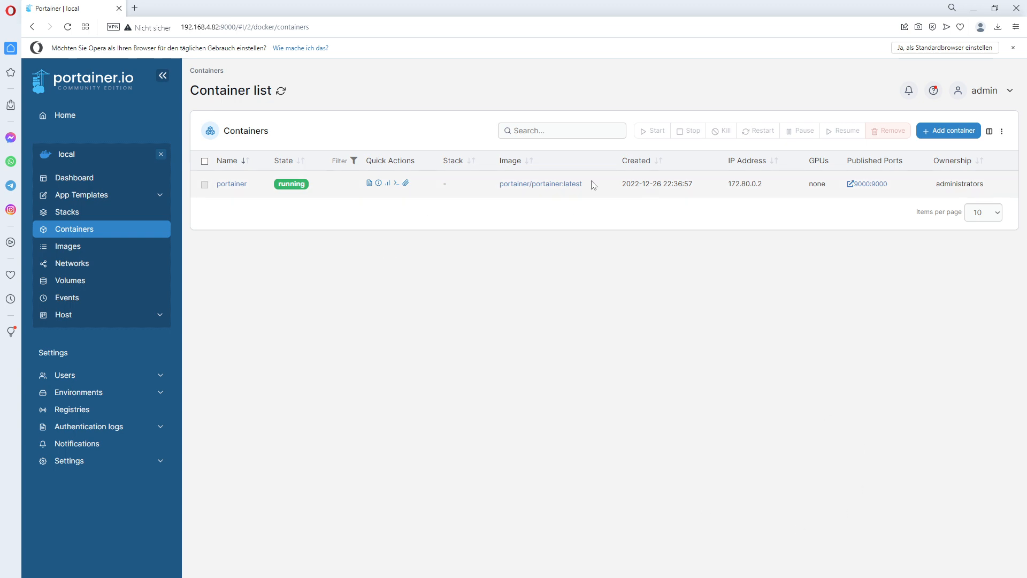
mouse_move(611, 182)
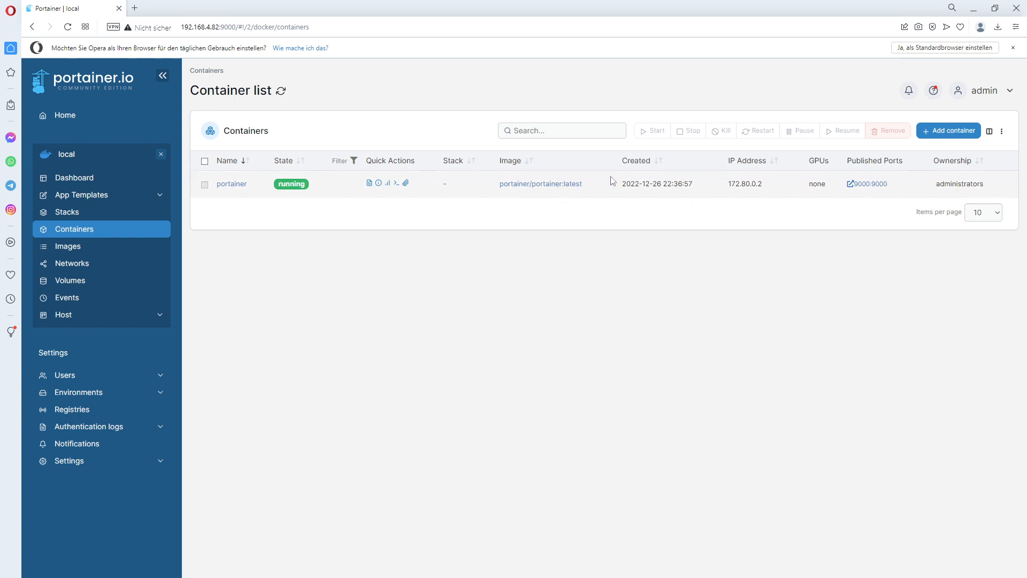